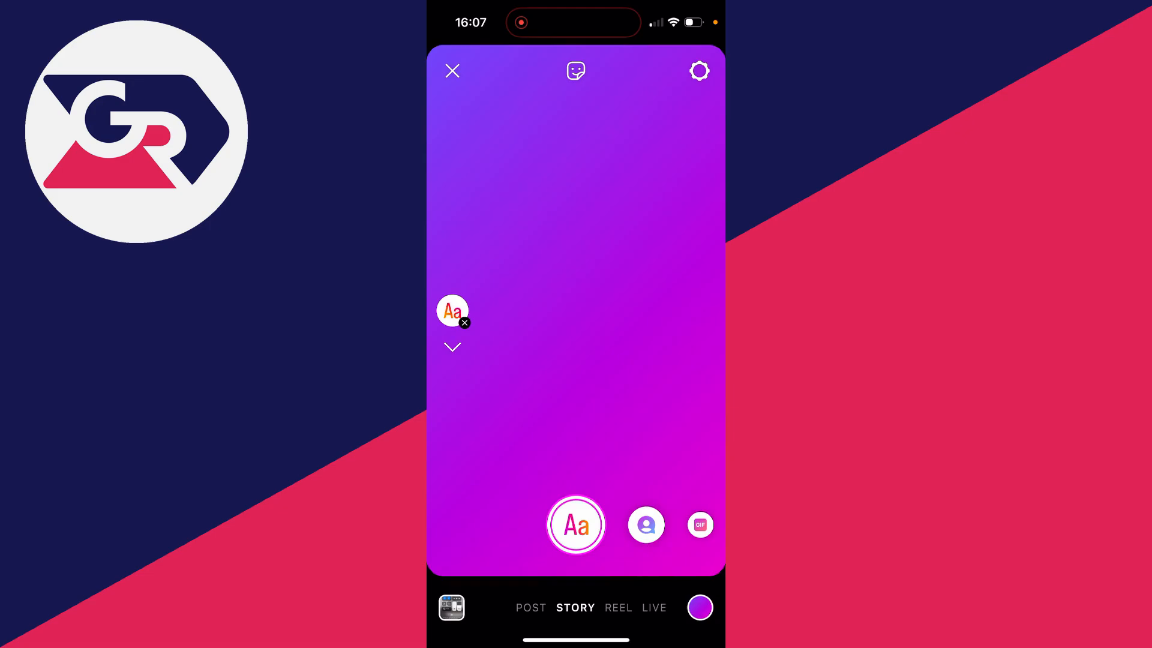
# Capture the keyboard photo into the story editor after briefly checking the gallery.
pyautogui.click(530, 607)
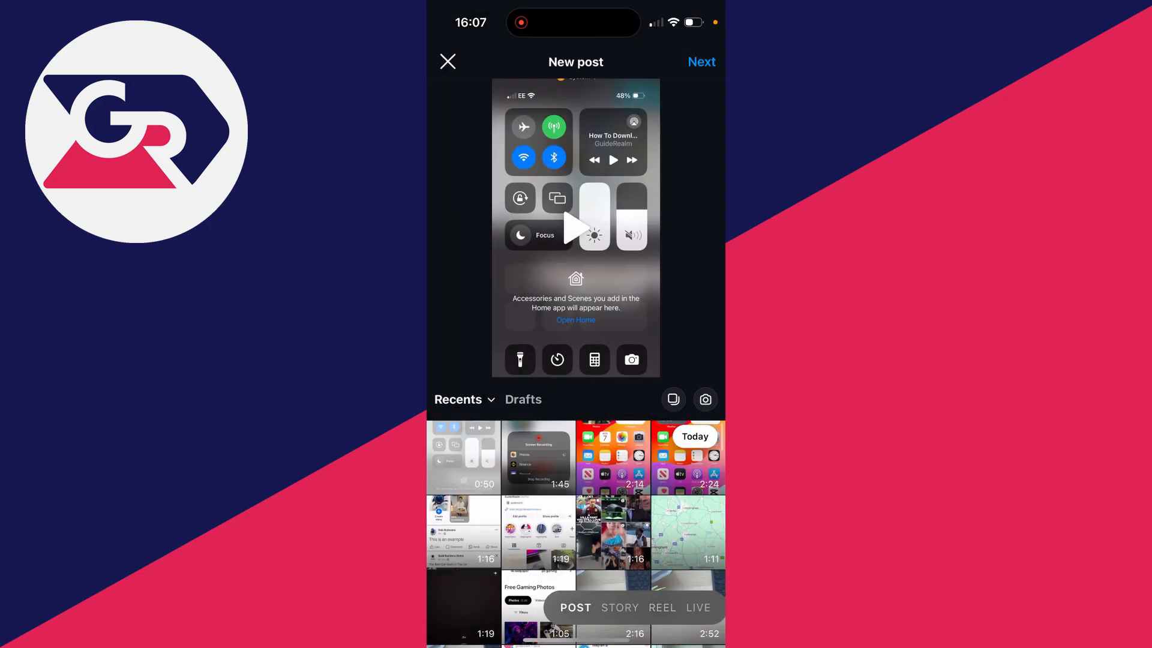
pyautogui.click(619, 607)
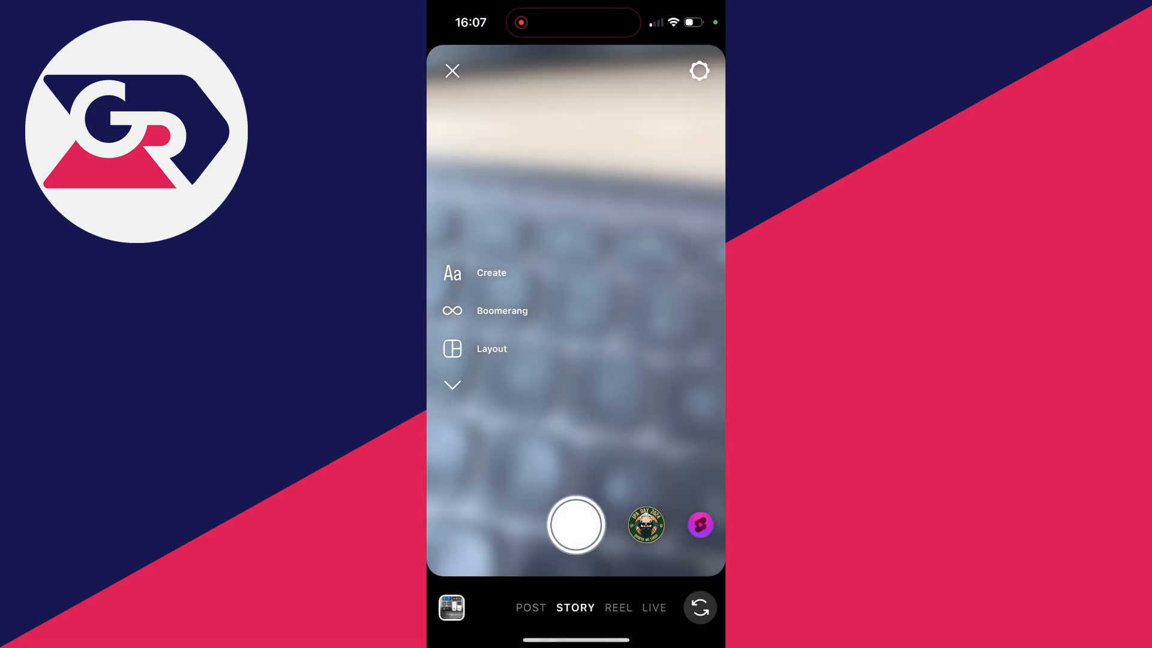
pyautogui.click(576, 525)
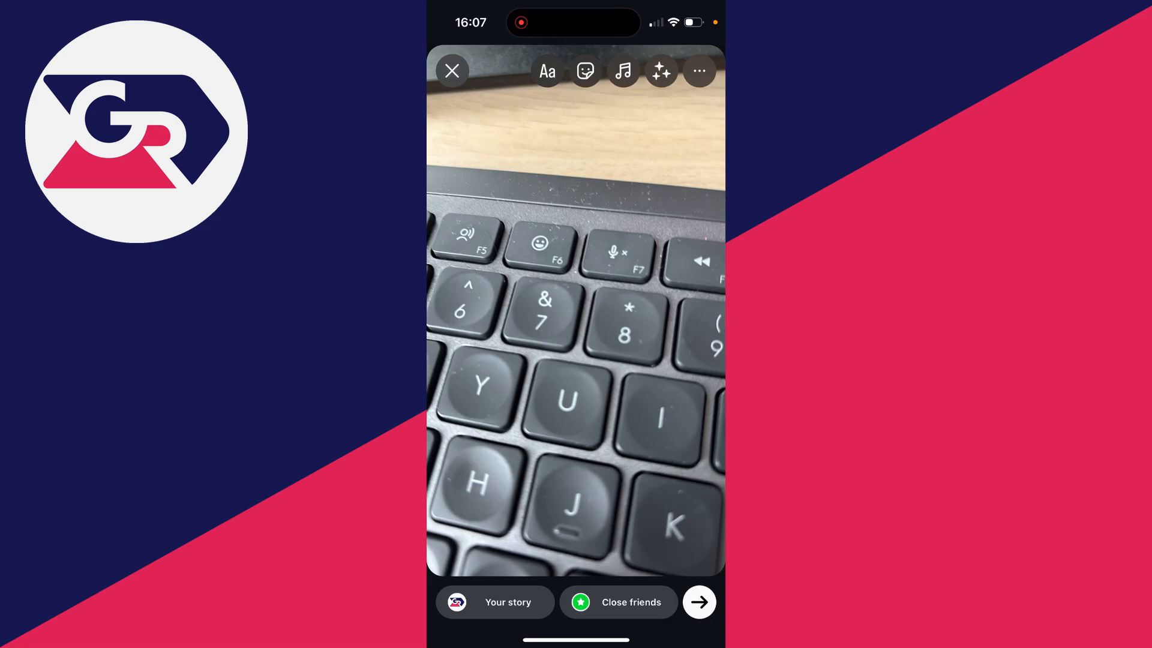
# Start the Draw tool from the ⋯ menu, choose yellow and fill the whole photo with it.
pyautogui.click(698, 71)
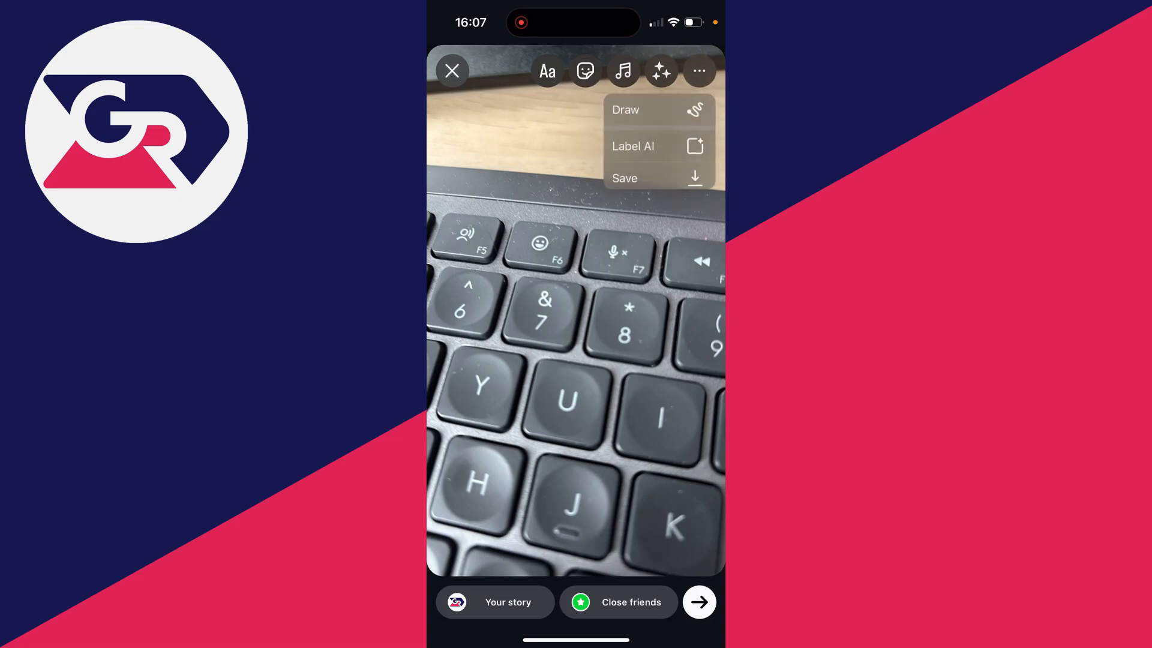
pyautogui.click(625, 110)
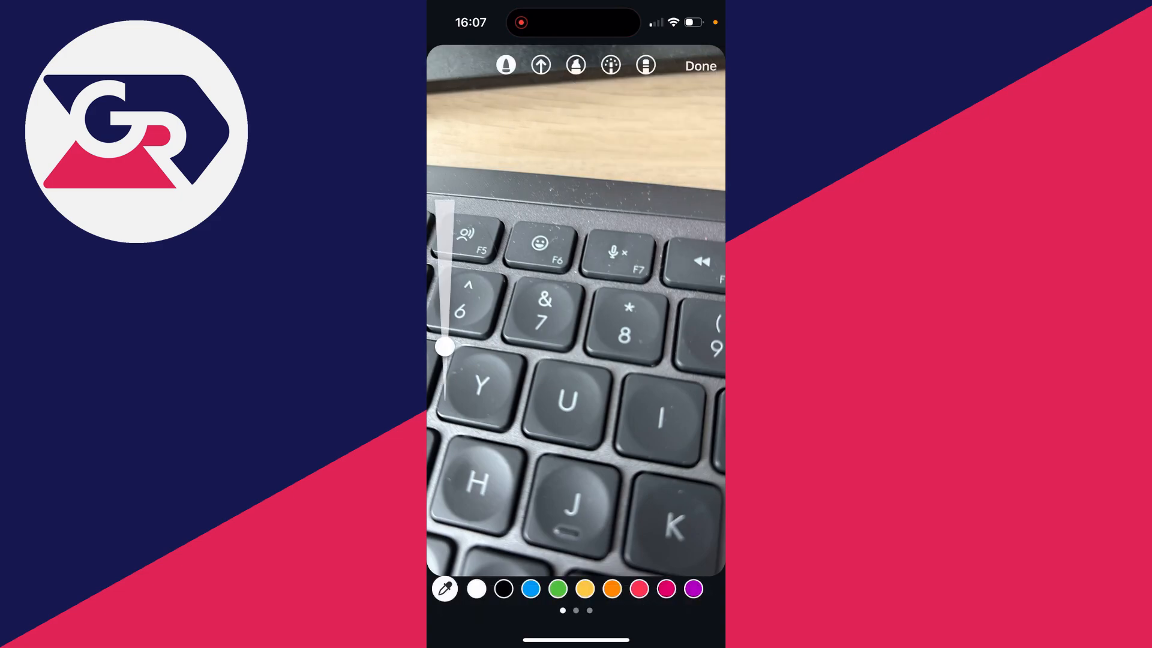
pyautogui.click(444, 588)
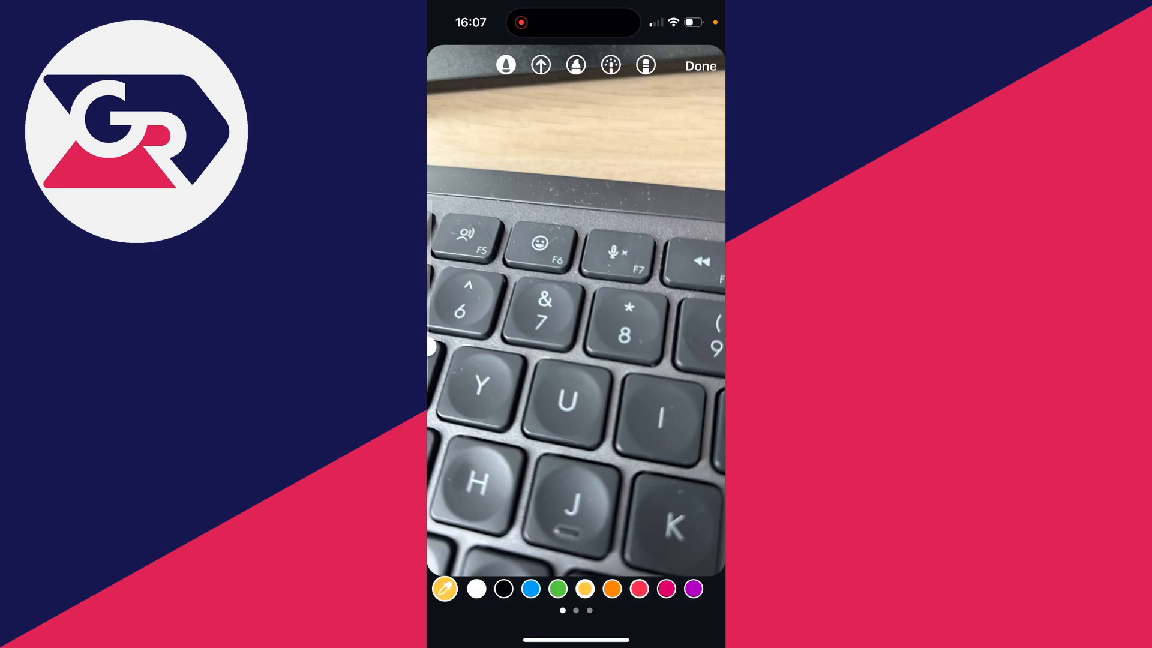
pyautogui.click(590, 367)
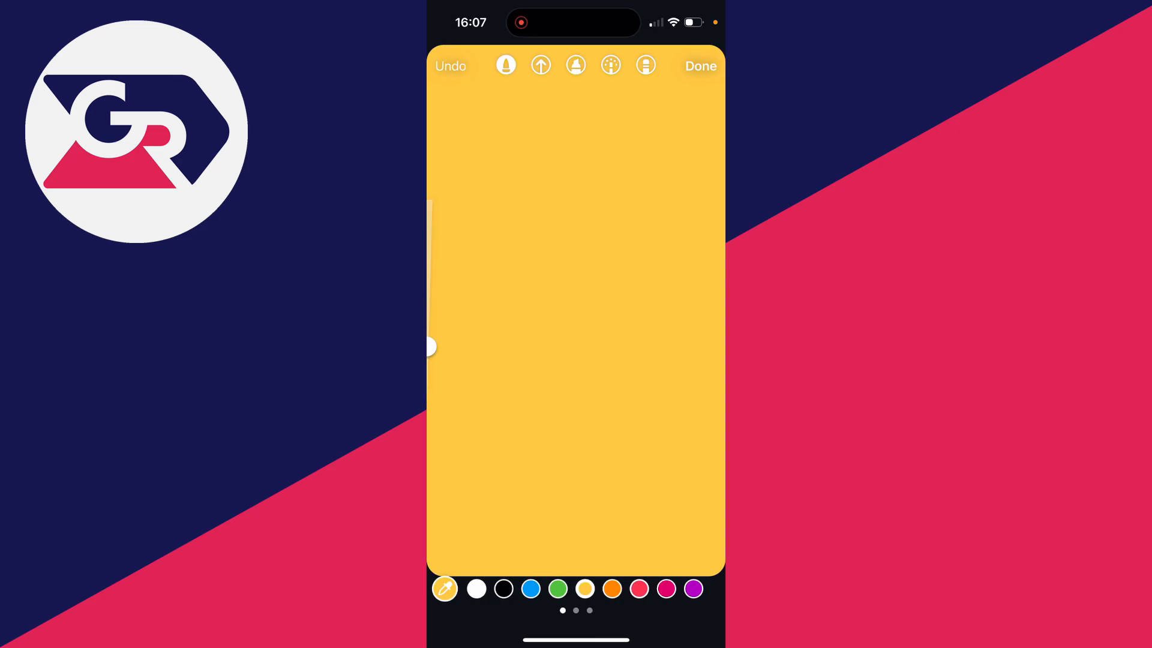
# Refill the whole story background with solid purple instead of yellow.
pyautogui.click(693, 588)
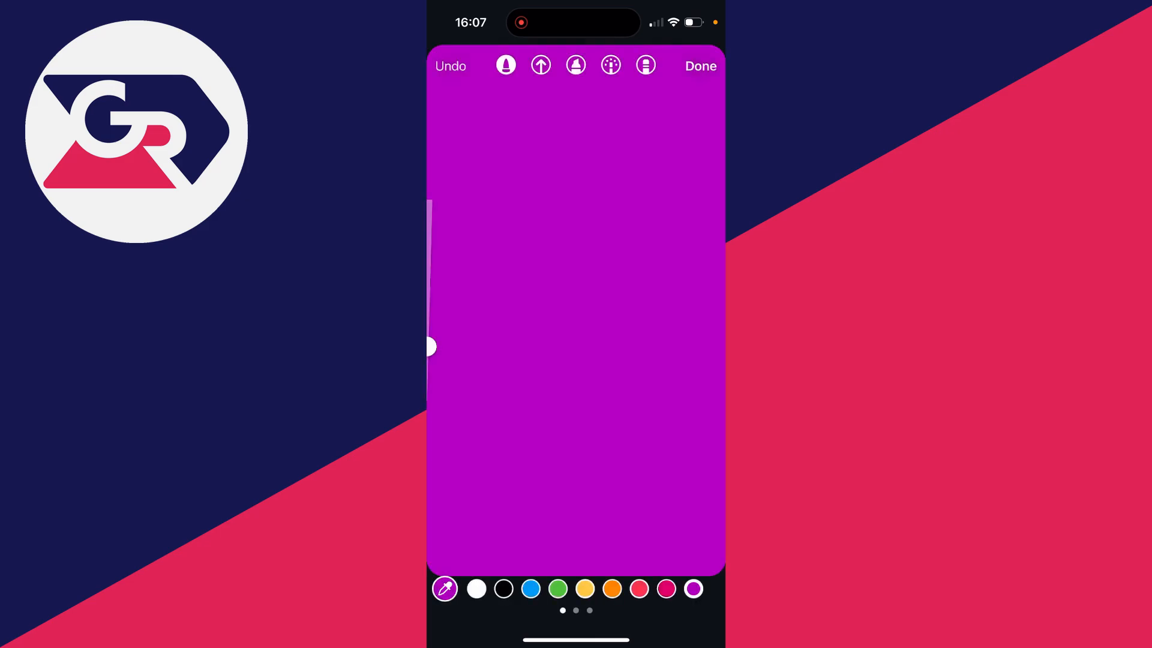